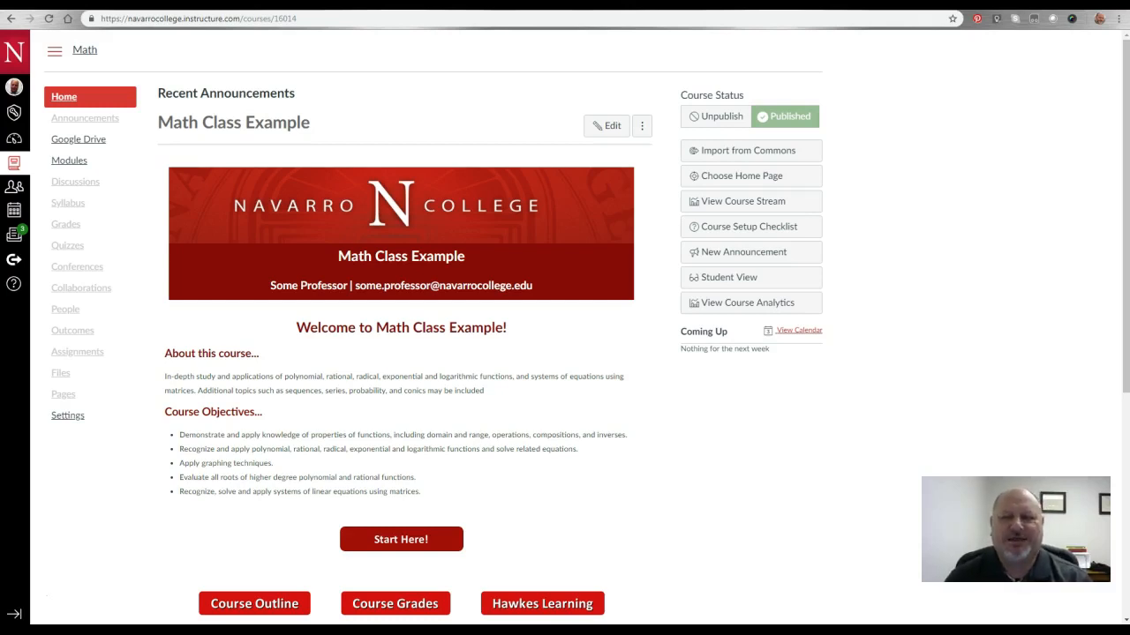
mouse_move(660, 117)
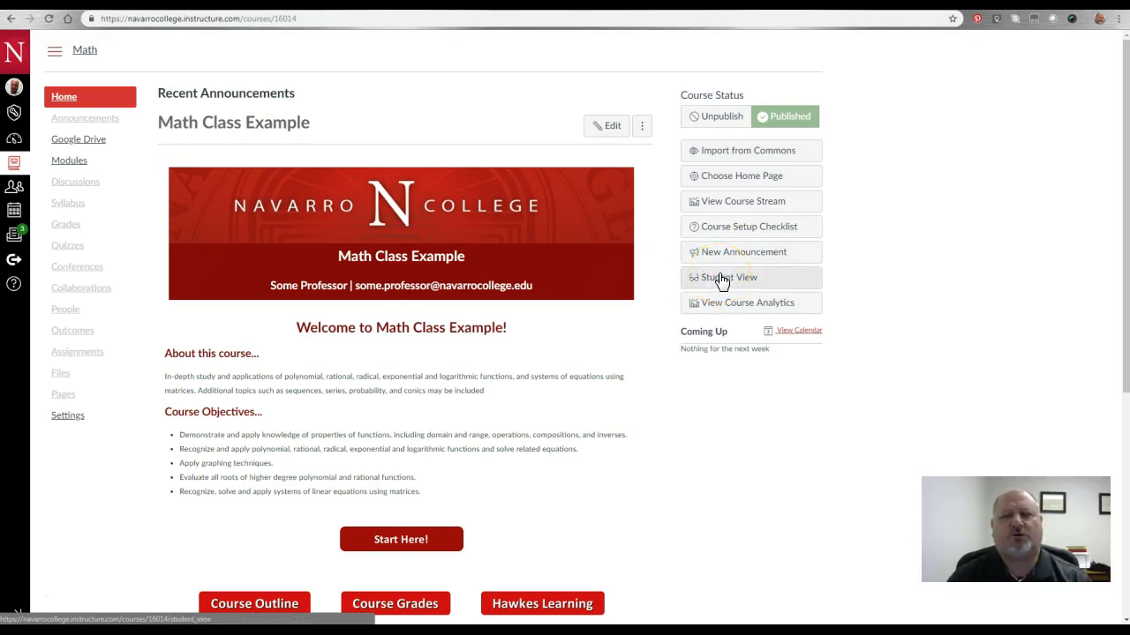
mouse_move(723, 277)
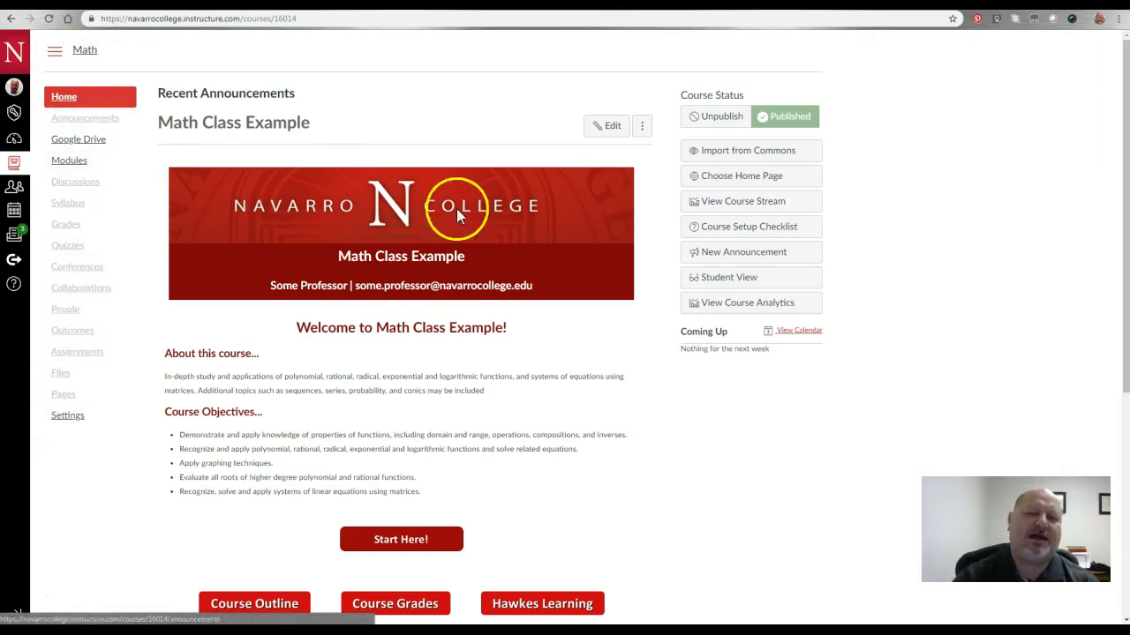
mouse_move(748, 277)
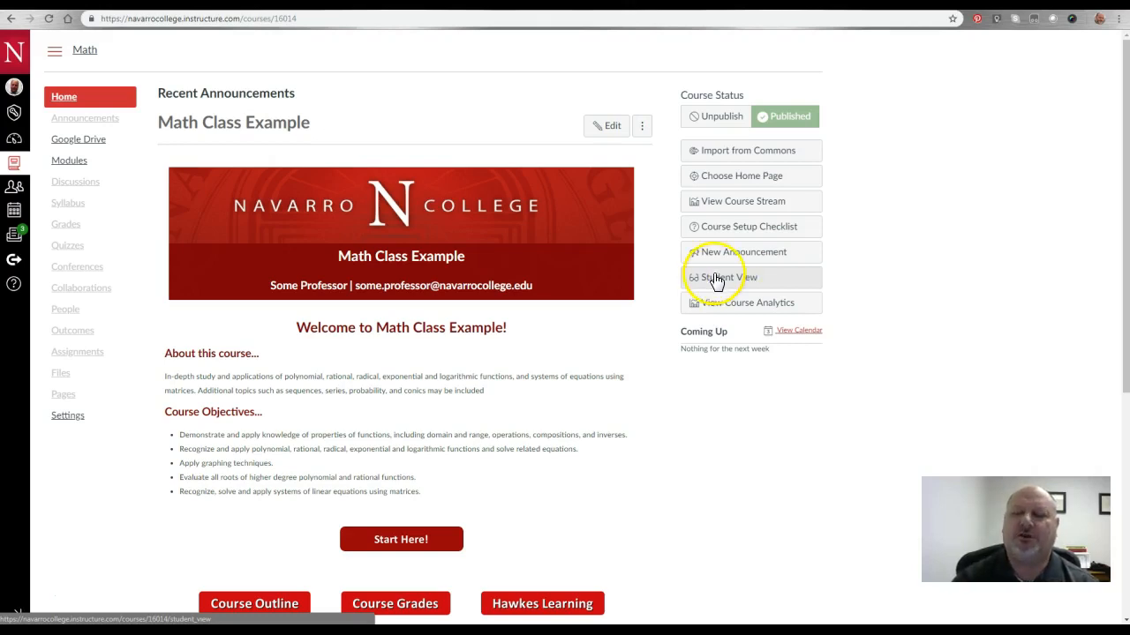
- Enter Student View, look down the Math Class Example home page, then leave Student View
left_click(727, 277)
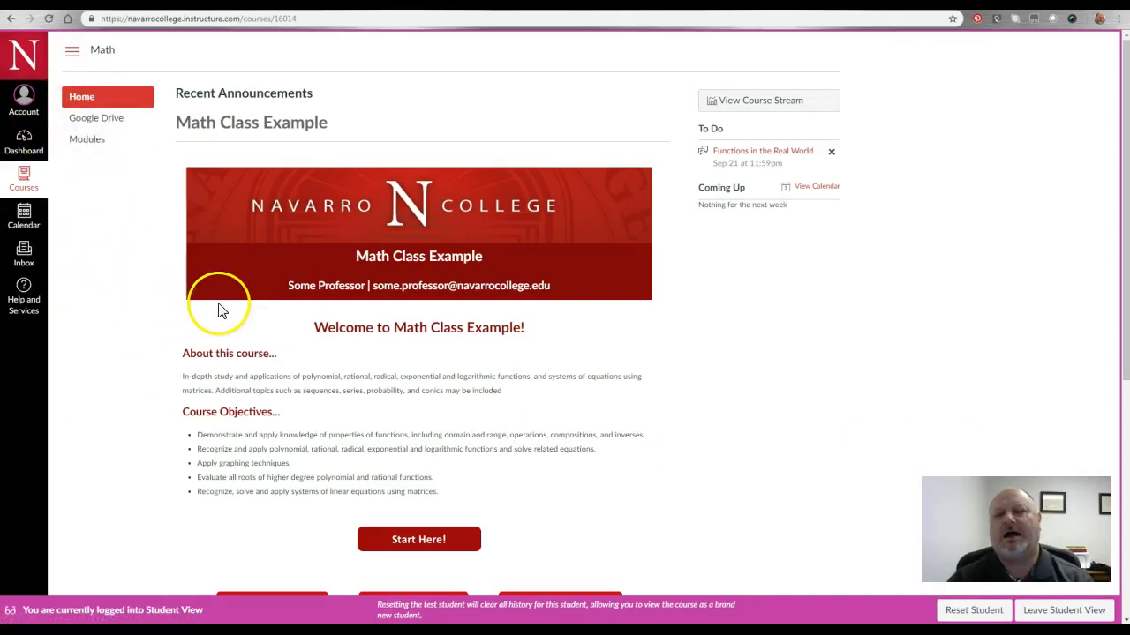
mouse_move(418, 540)
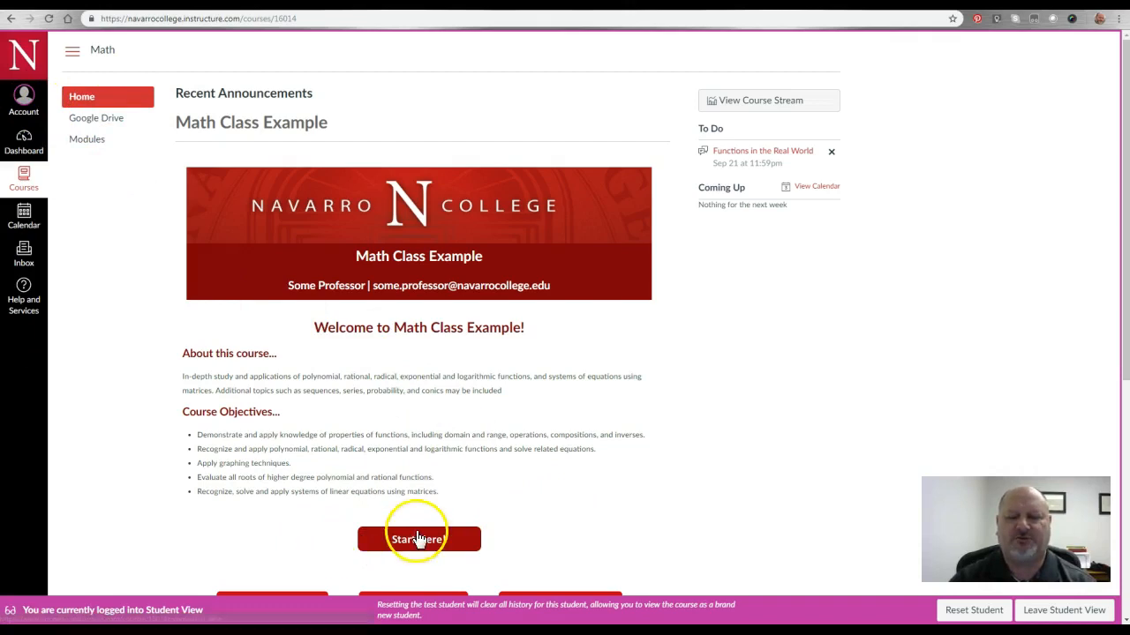
scroll("down", 3)
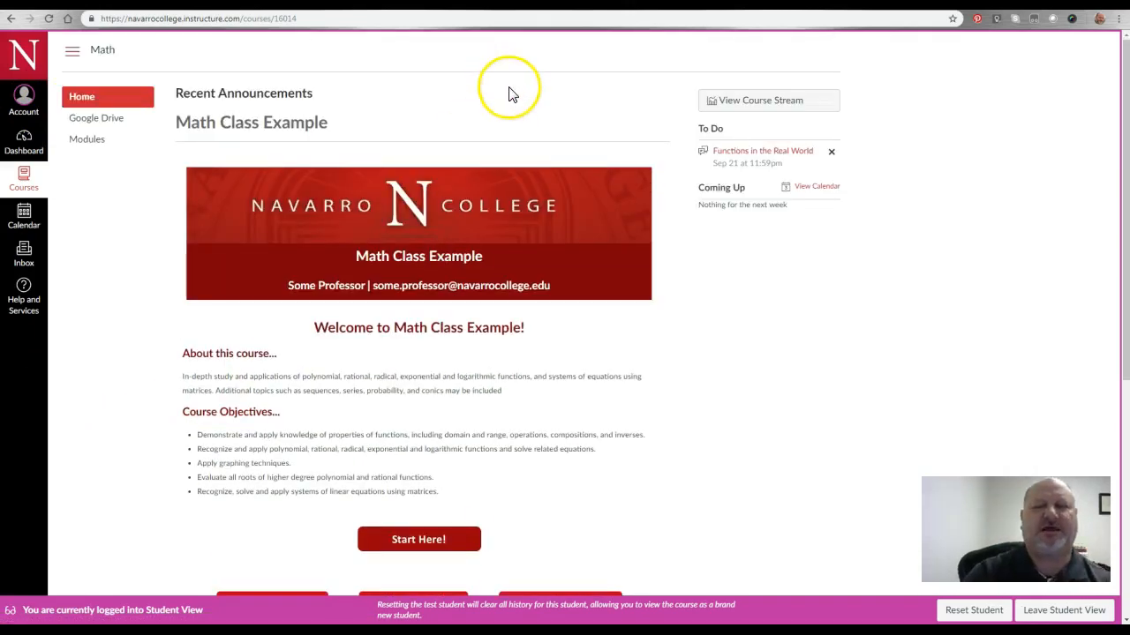
scroll("down", 3)
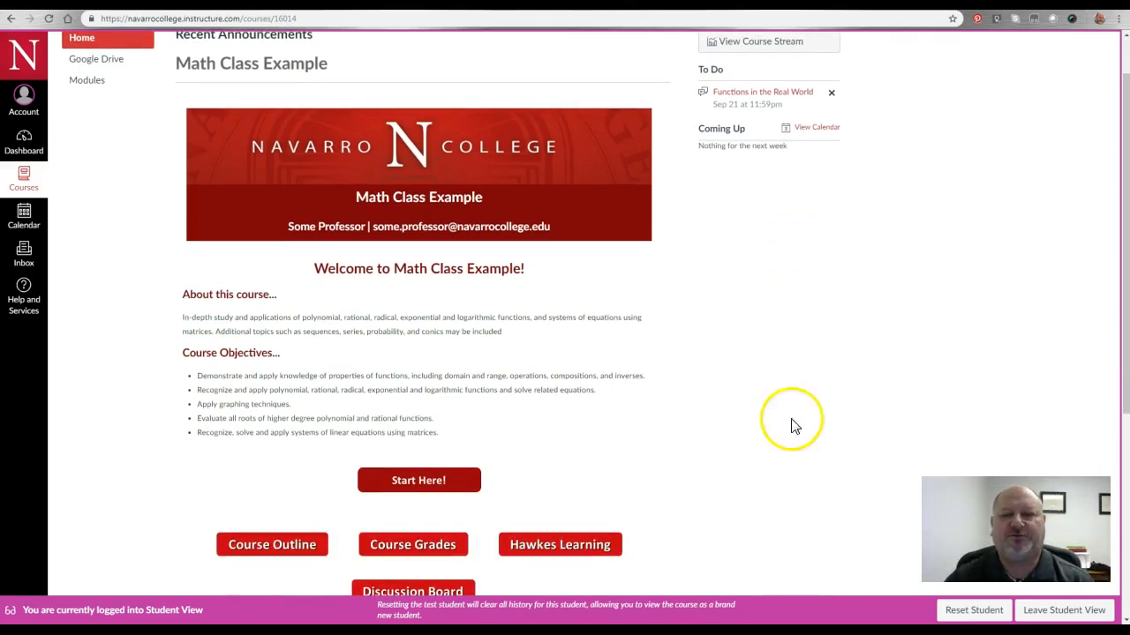
mouse_move(432, 600)
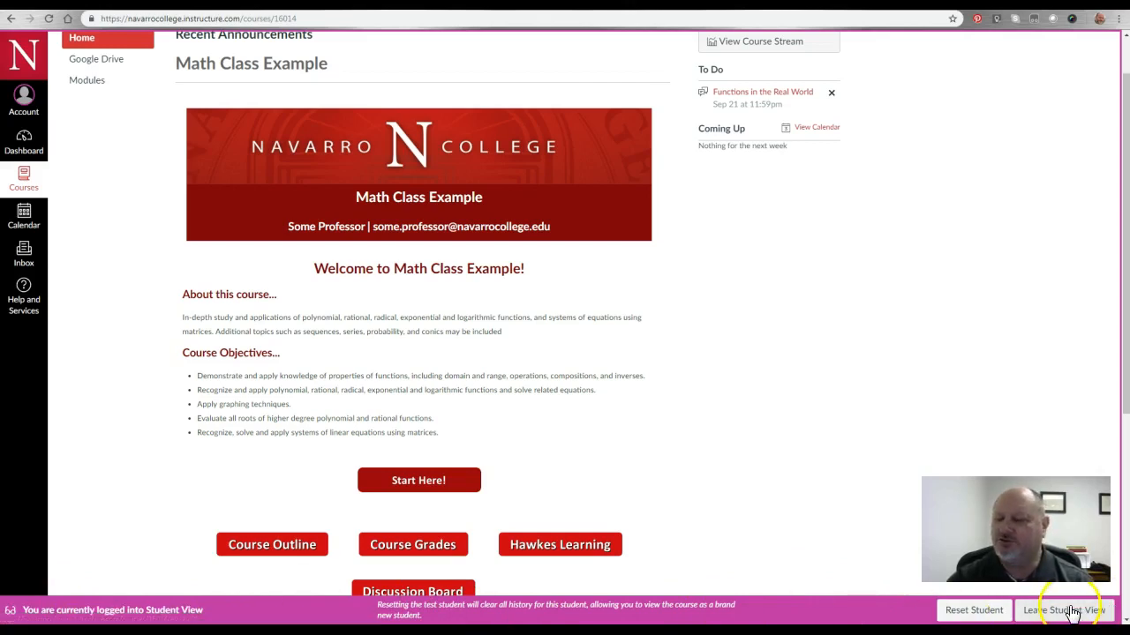
left_click(1063, 610)
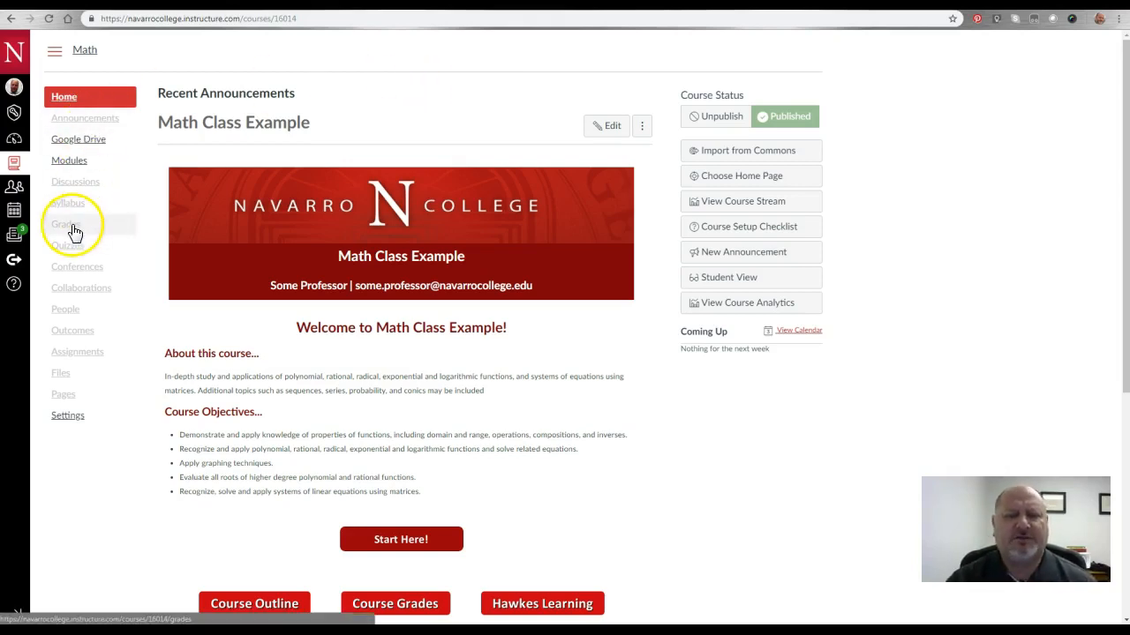
mouse_move(74, 233)
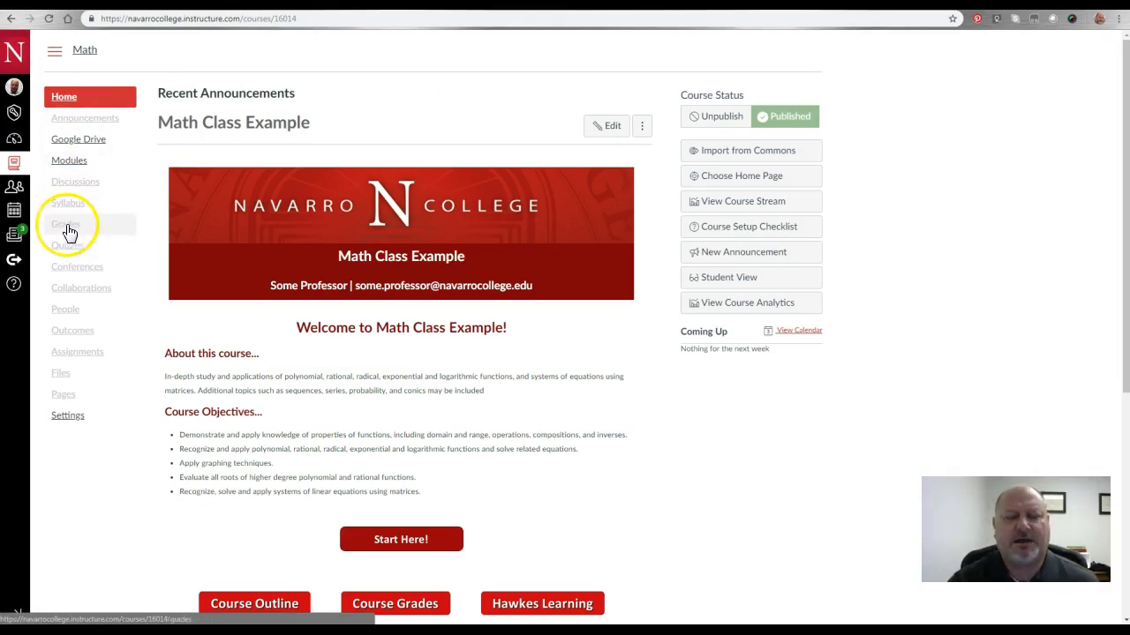
- Go to the Math course gradebook from the course navigation
left_click(64, 222)
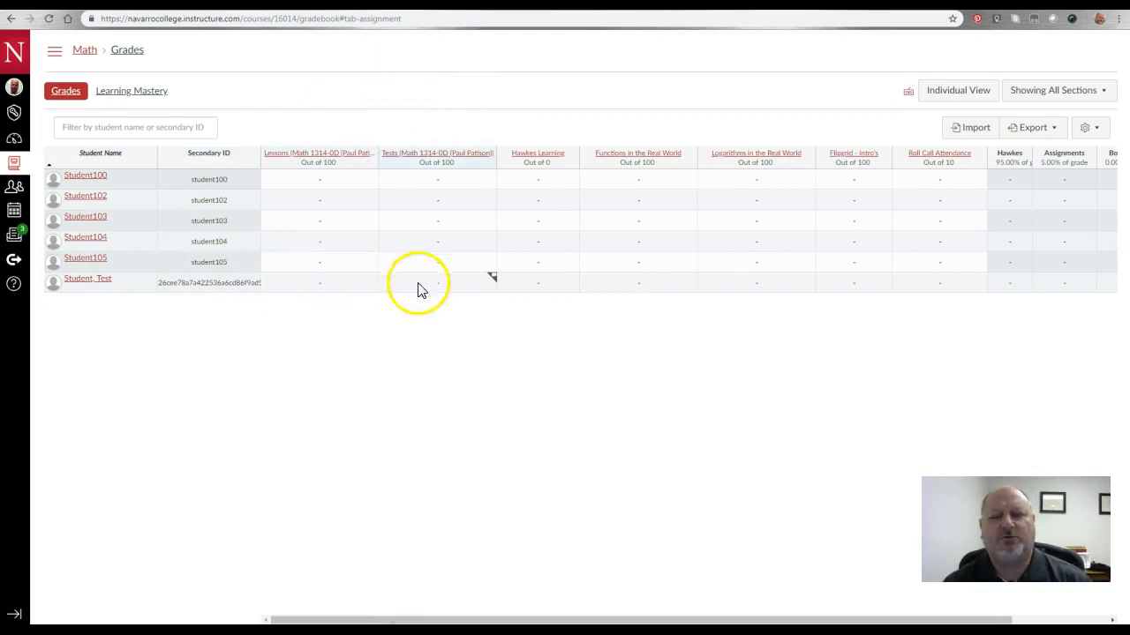
mouse_move(298, 72)
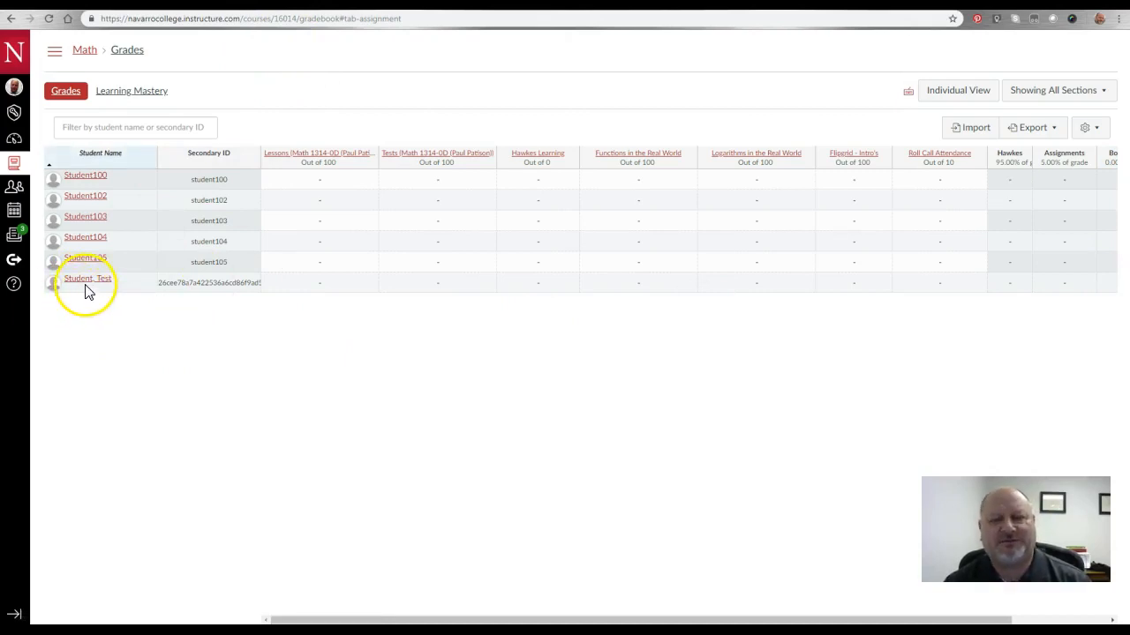
mouse_move(180, 316)
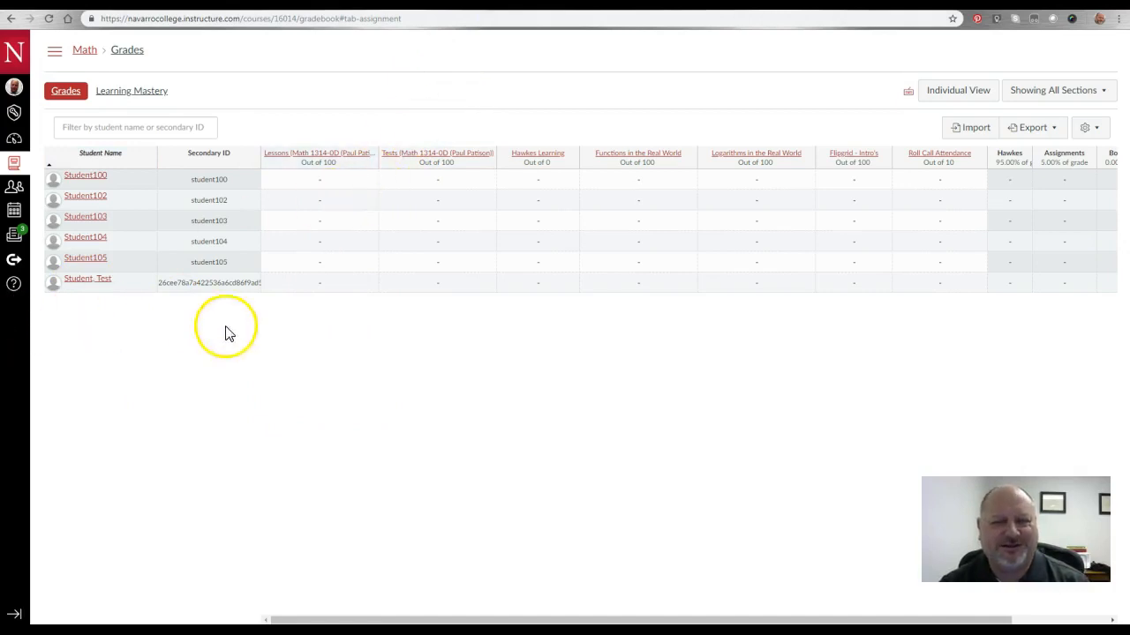
mouse_move(335, 360)
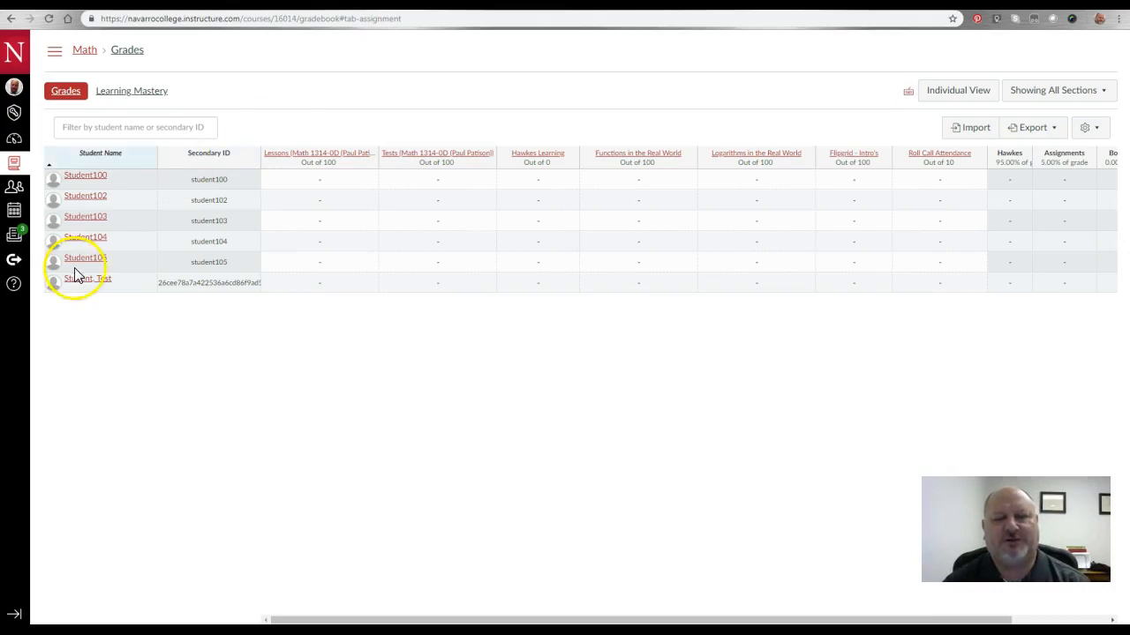
mouse_move(317, 353)
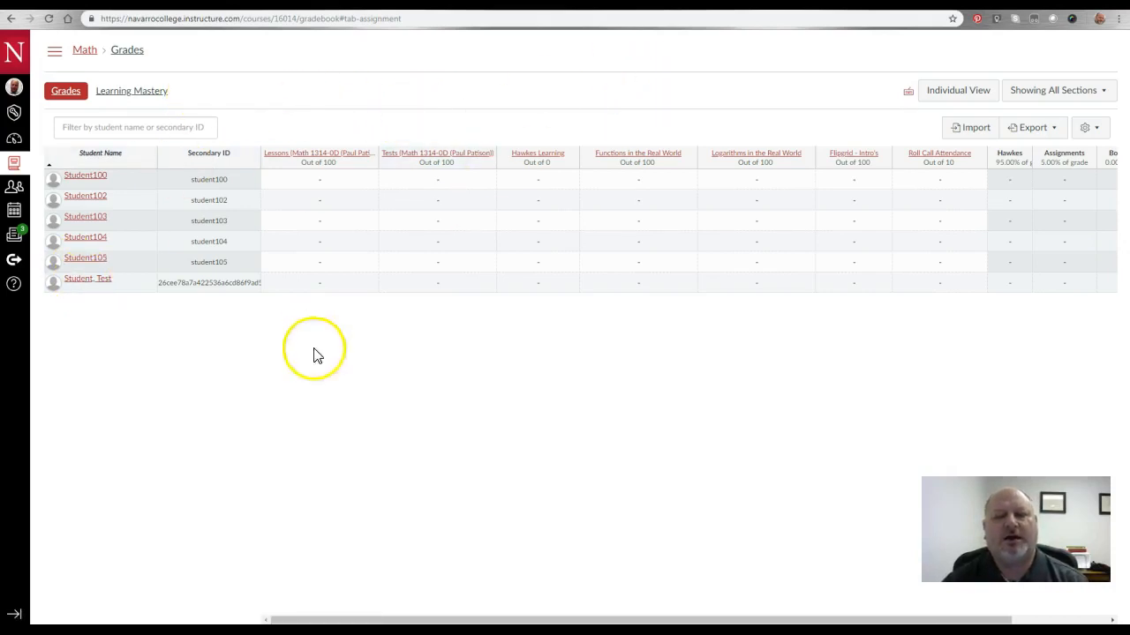
mouse_move(656, 565)
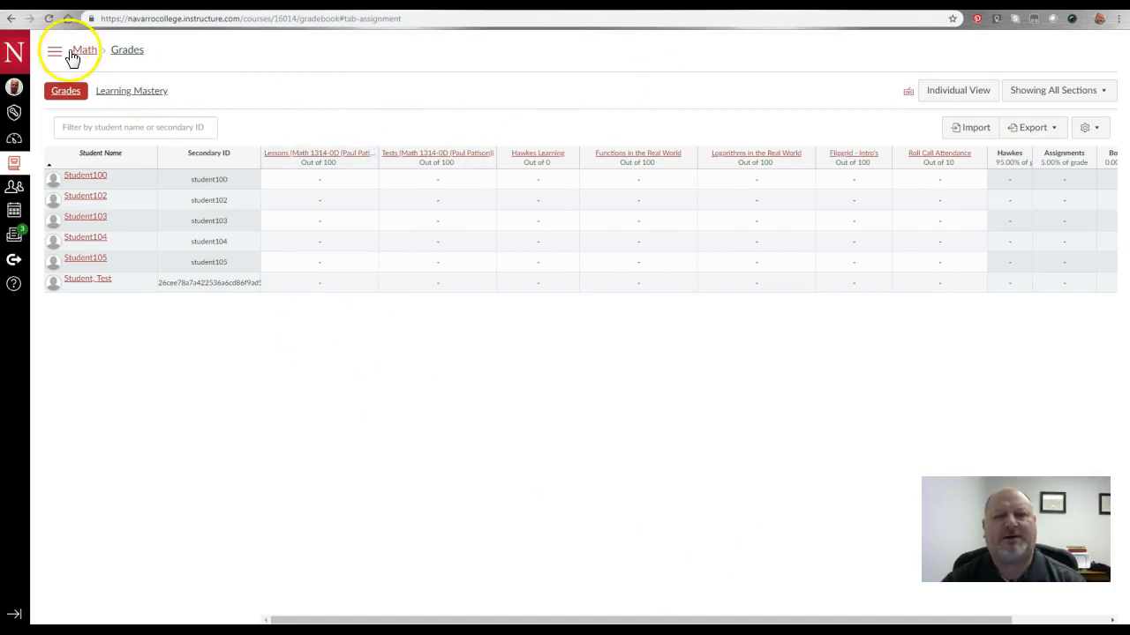
mouse_move(50, 53)
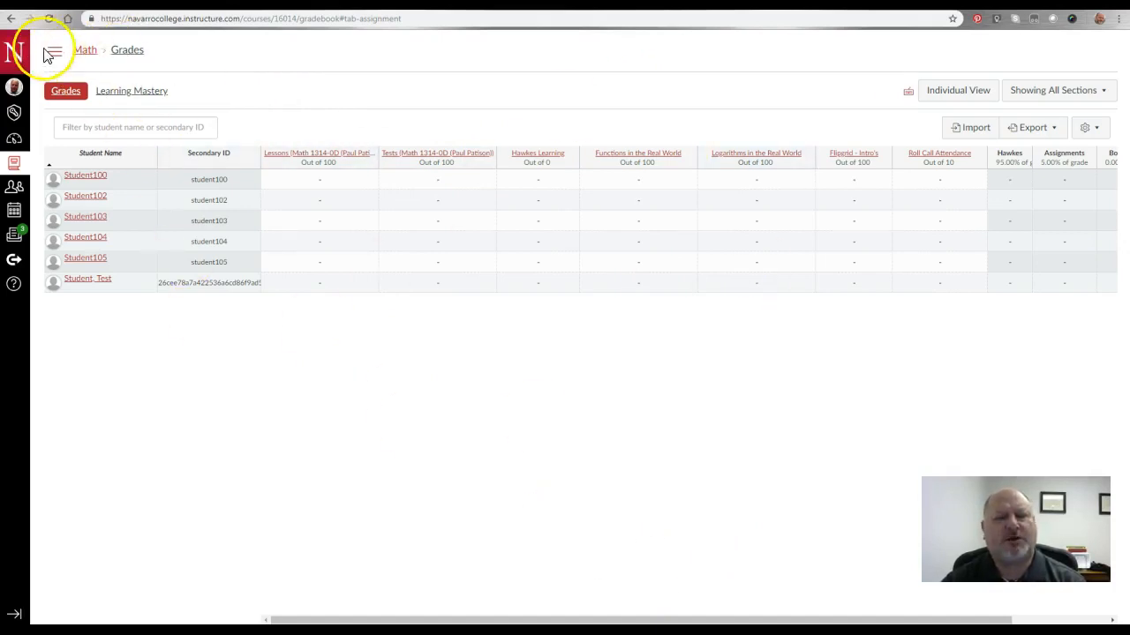
- Expand the course navigation menu beside the gradebook
left_click(53, 49)
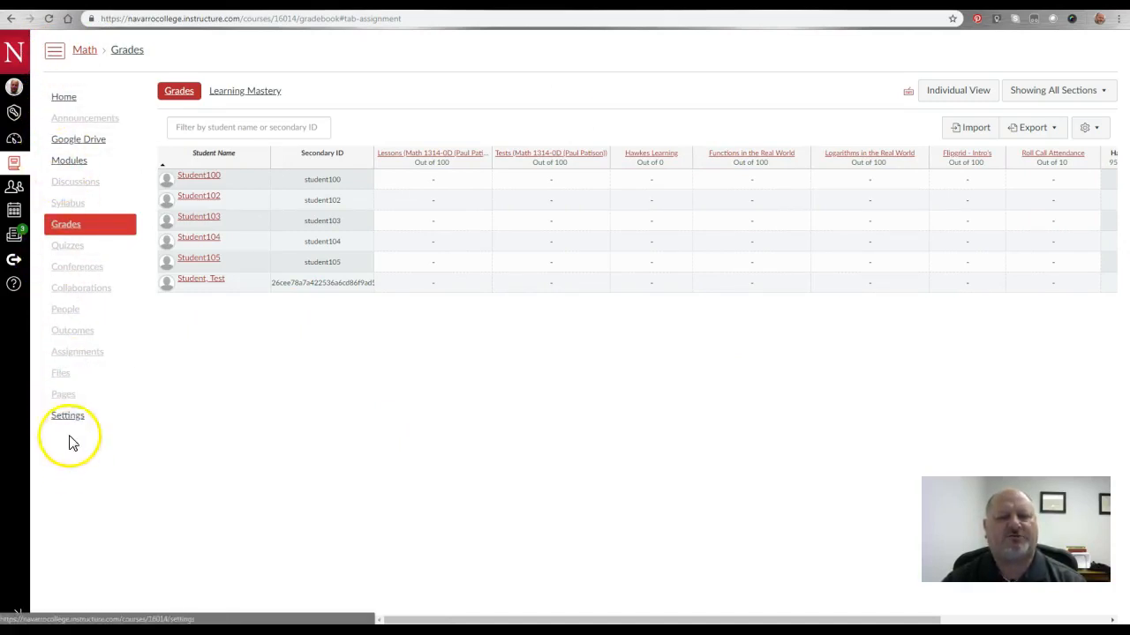
- Go to Settings, Course Details, then the Sections list showing Math Class Example with 6 users
left_click(67, 415)
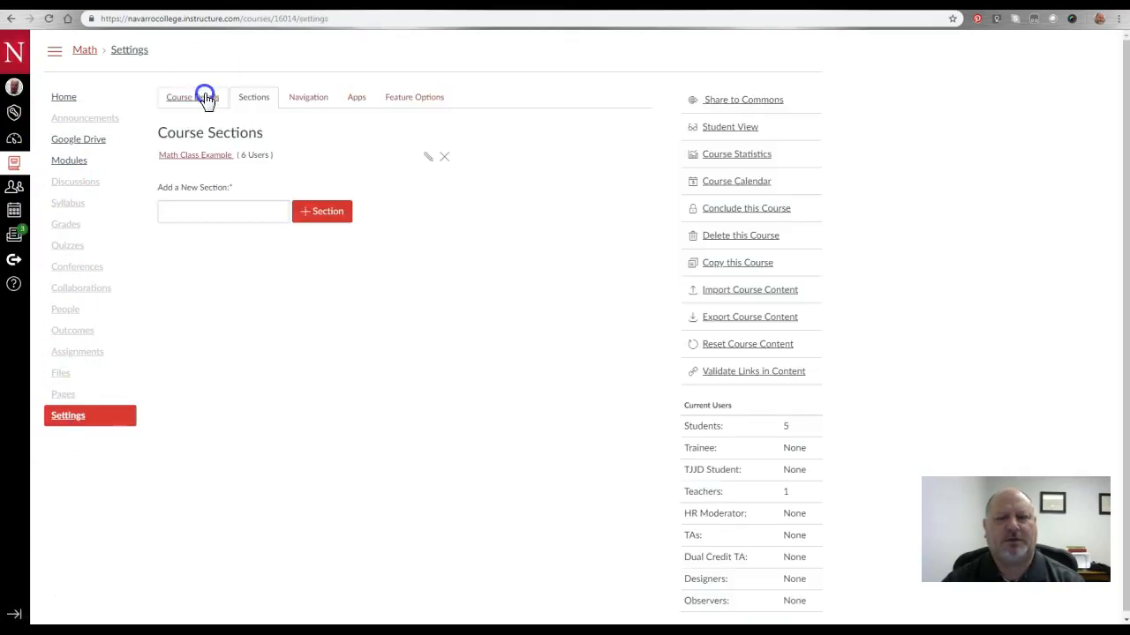
left_click(191, 97)
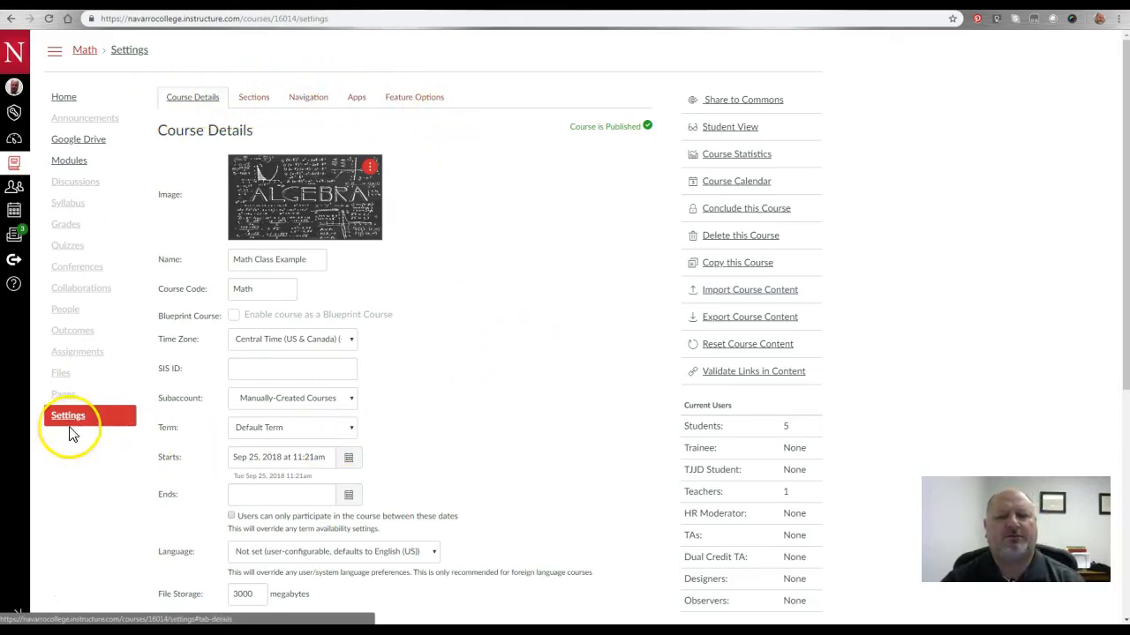
left_click(255, 97)
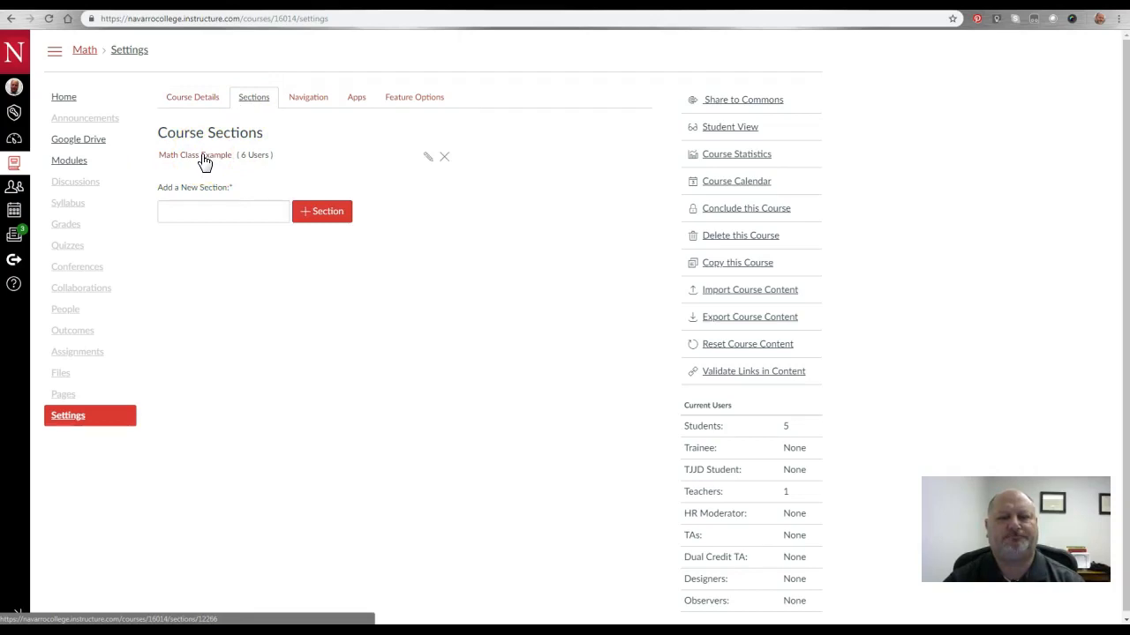
- In the Math Class Example section enrollments, delete Student, Test and confirm with OK
left_click(194, 155)
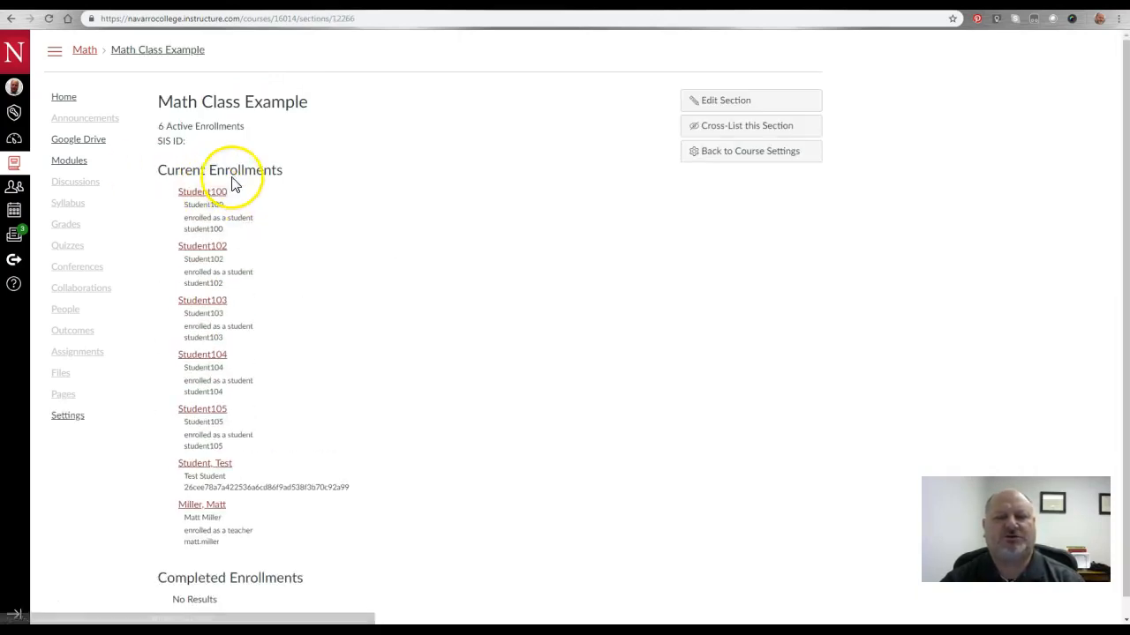
mouse_move(556, 321)
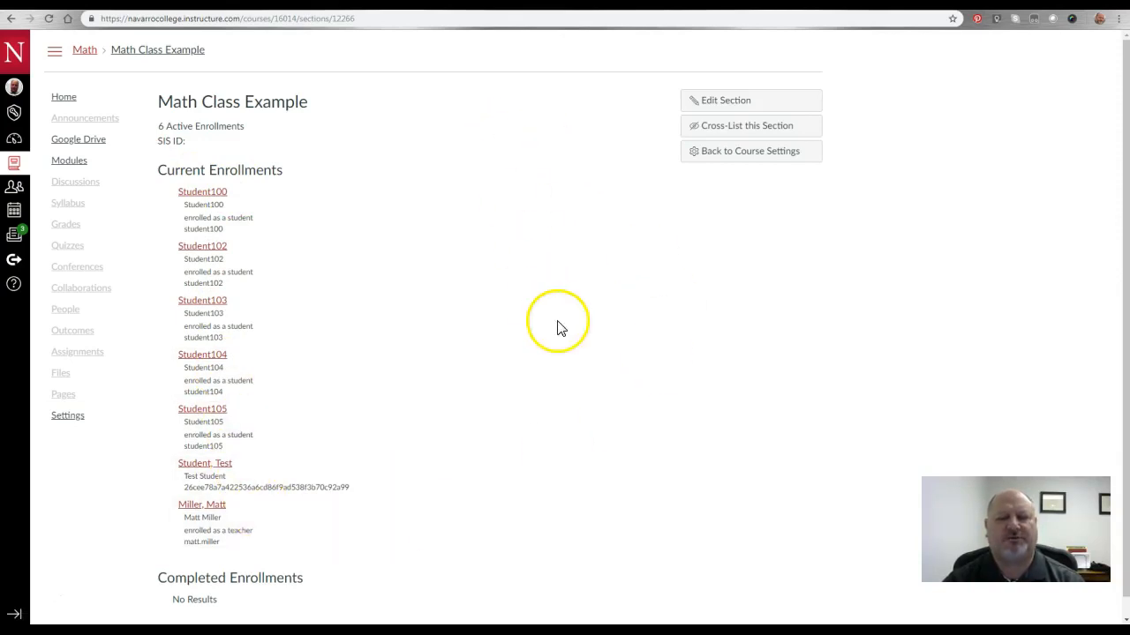
scroll("down", 3)
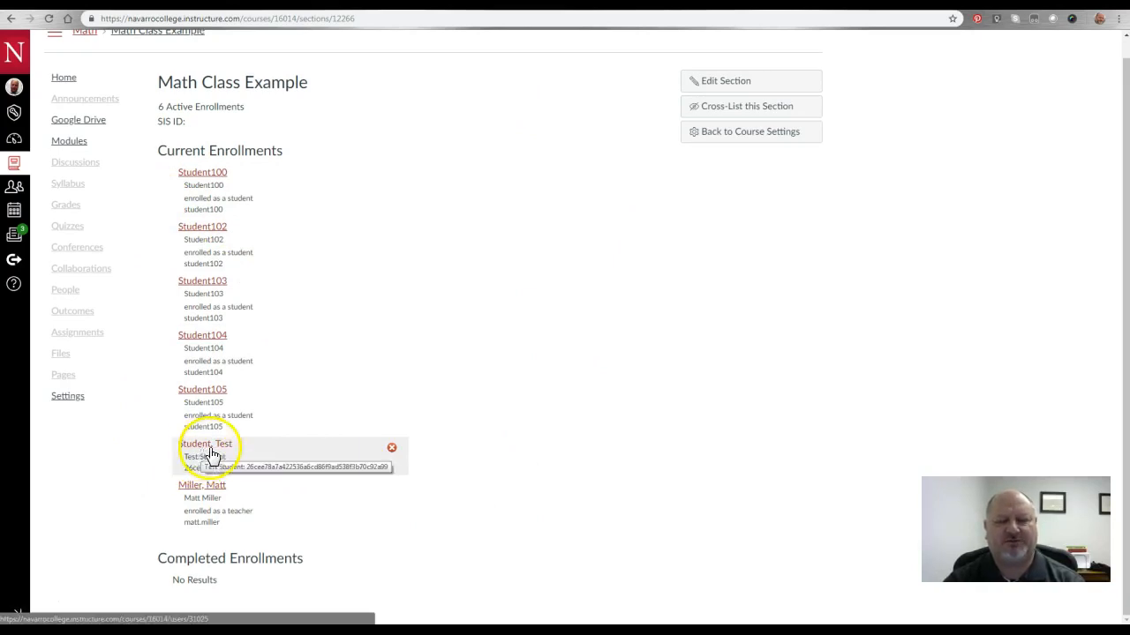
mouse_move(380, 457)
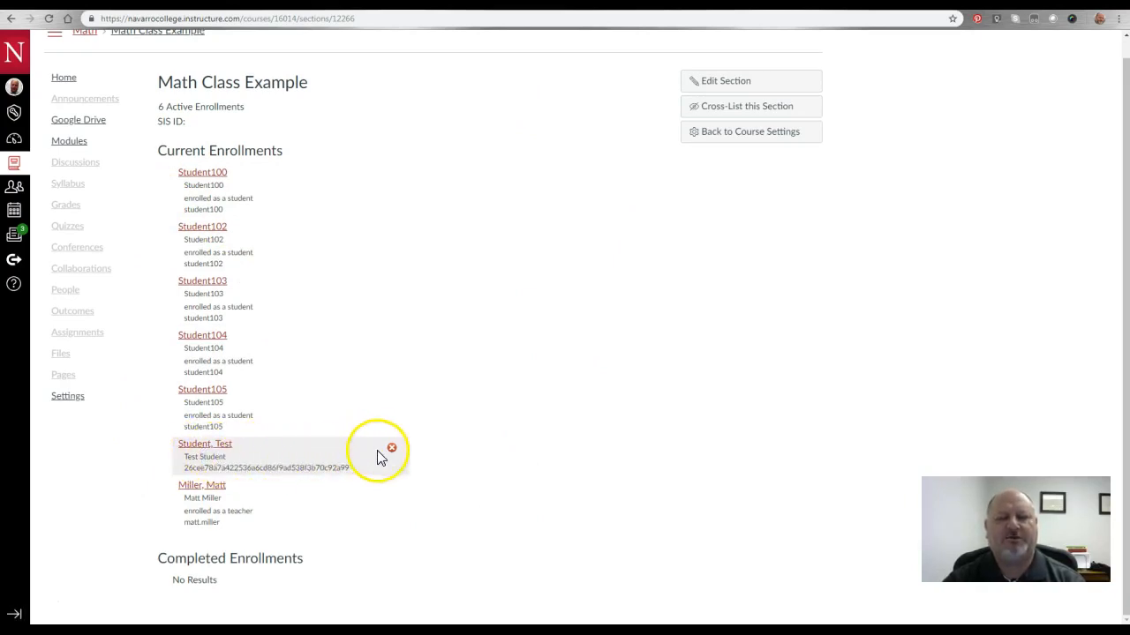
mouse_move(392, 448)
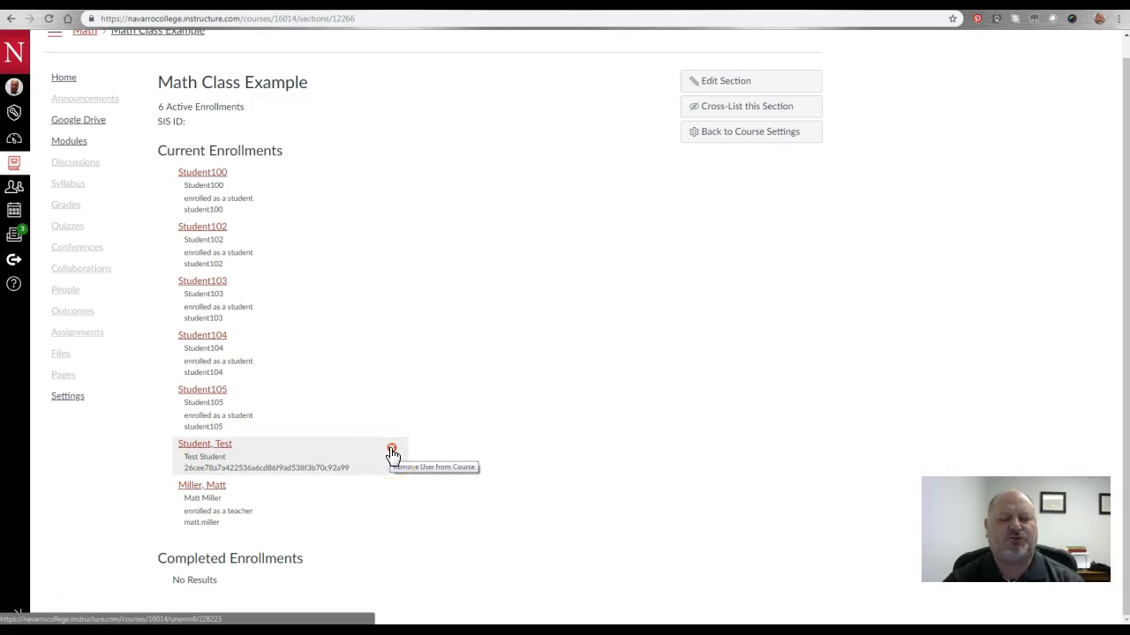
mouse_move(395, 455)
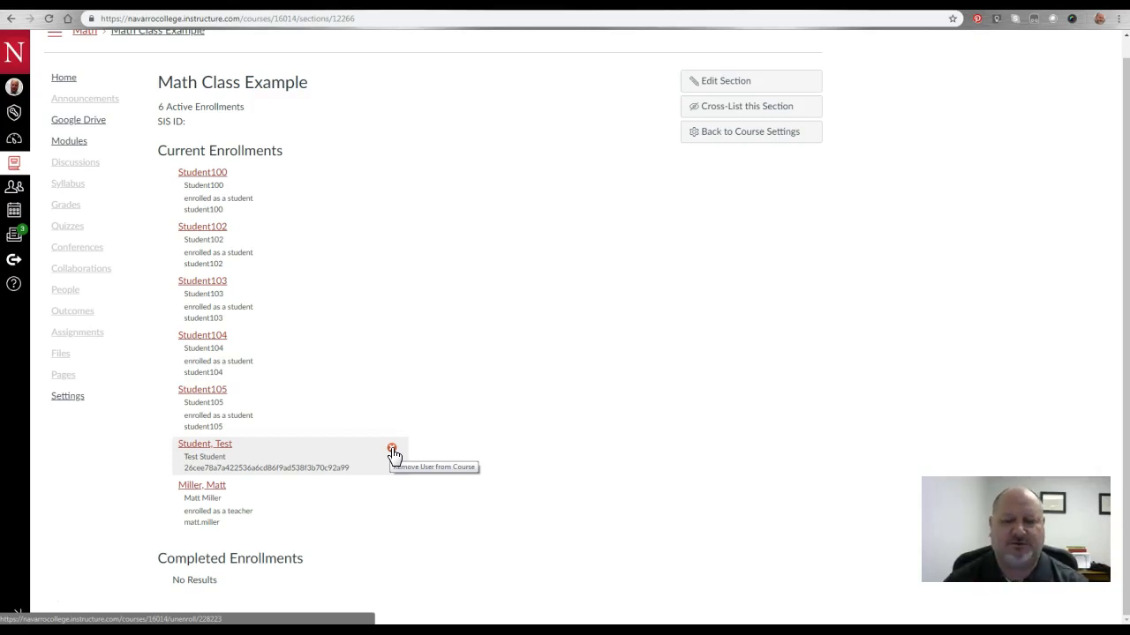
left_click(392, 447)
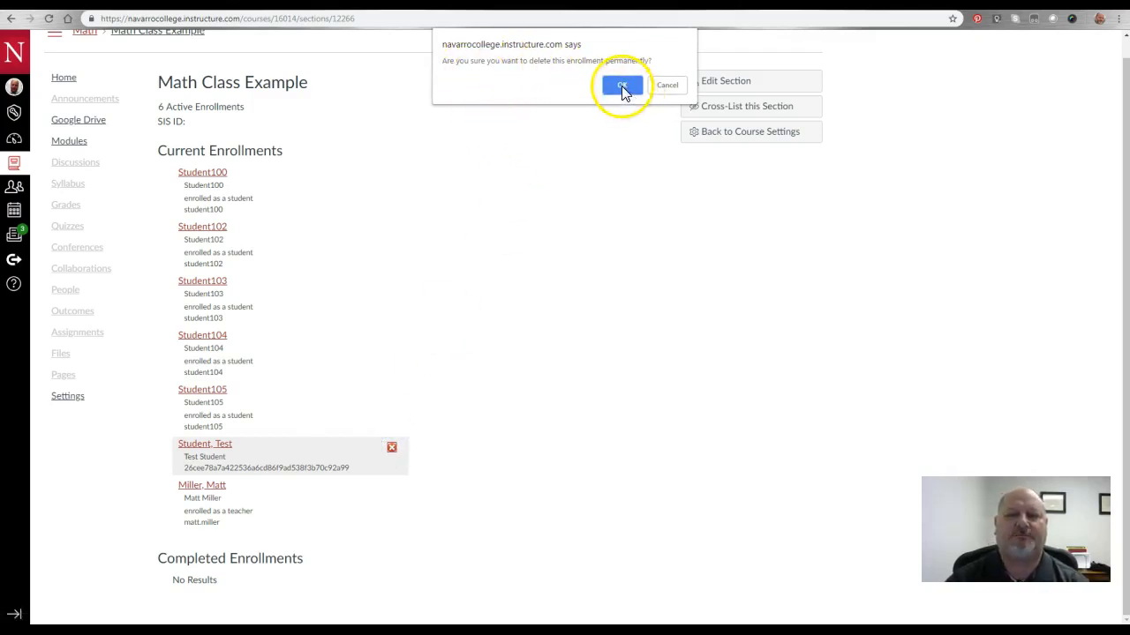
left_click(622, 85)
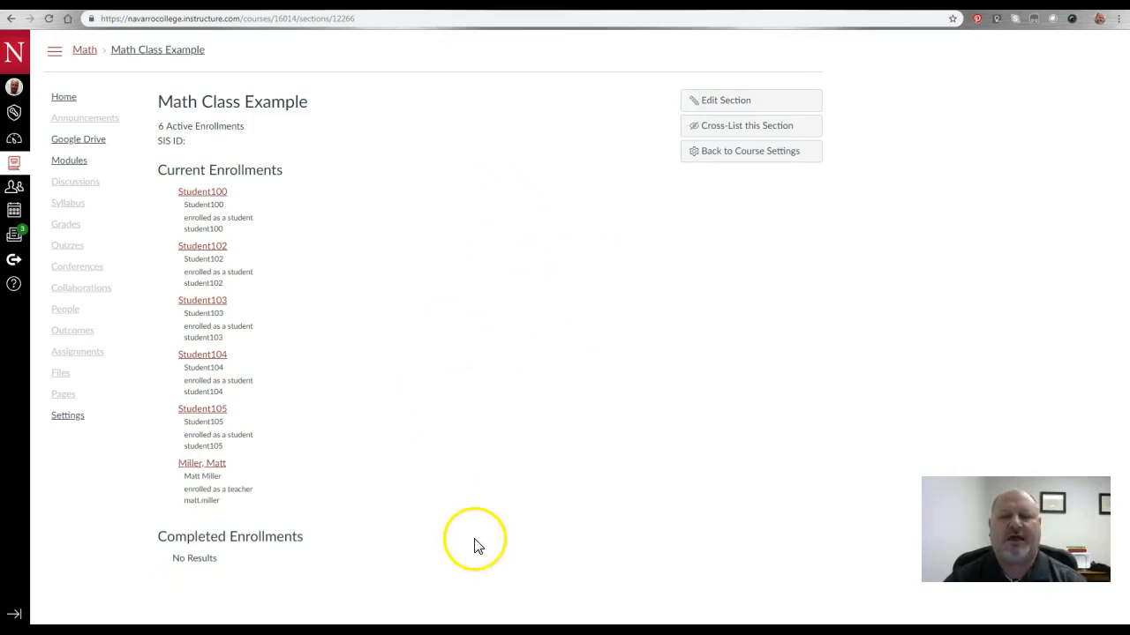
mouse_move(148, 536)
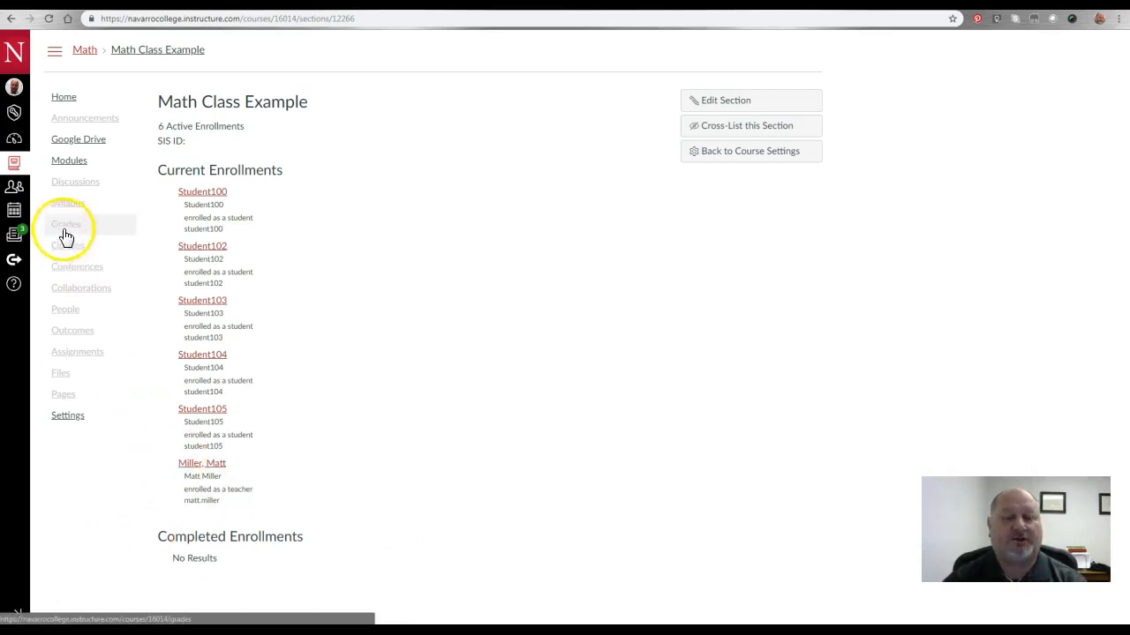
- Check the gradebook and Math Class Example section show only five students, then return Home
left_click(67, 224)
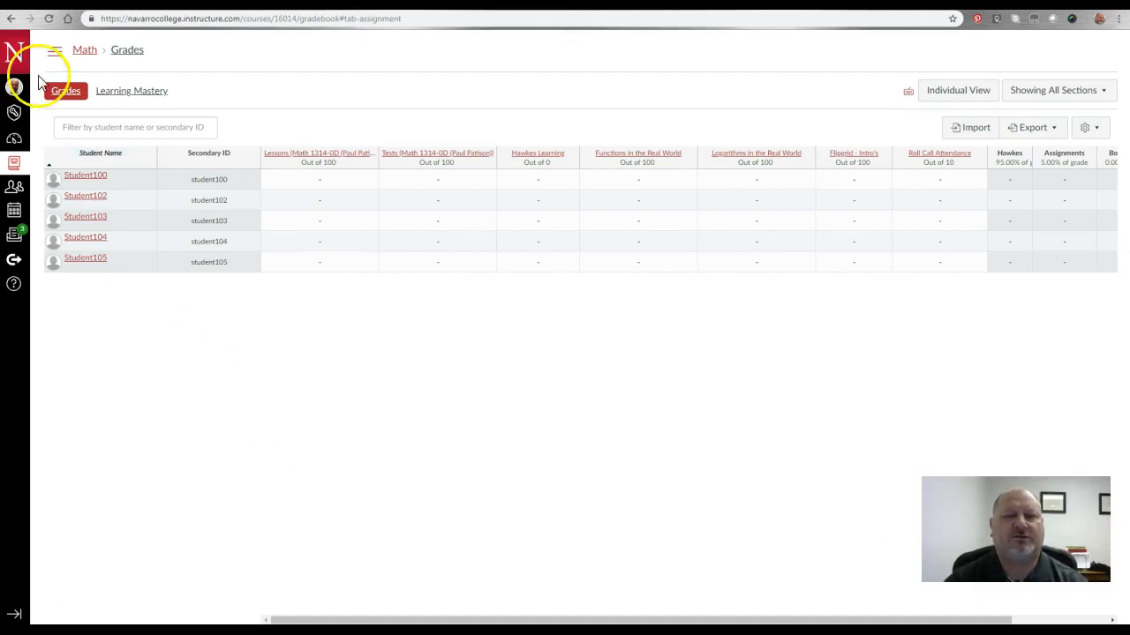
left_click(53, 49)
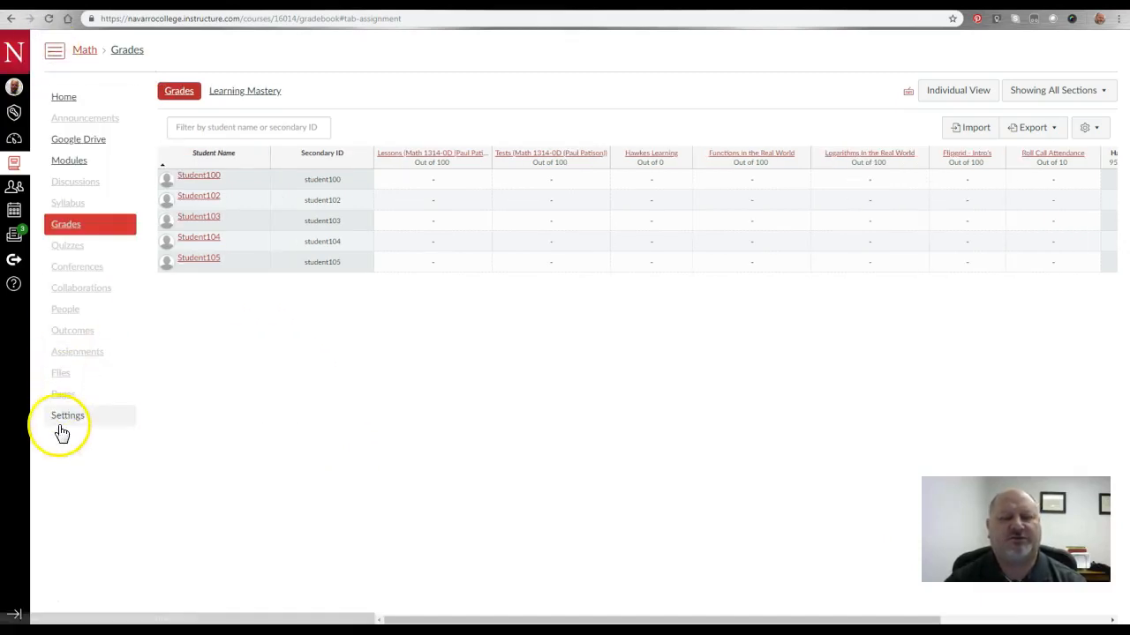
left_click(67, 415)
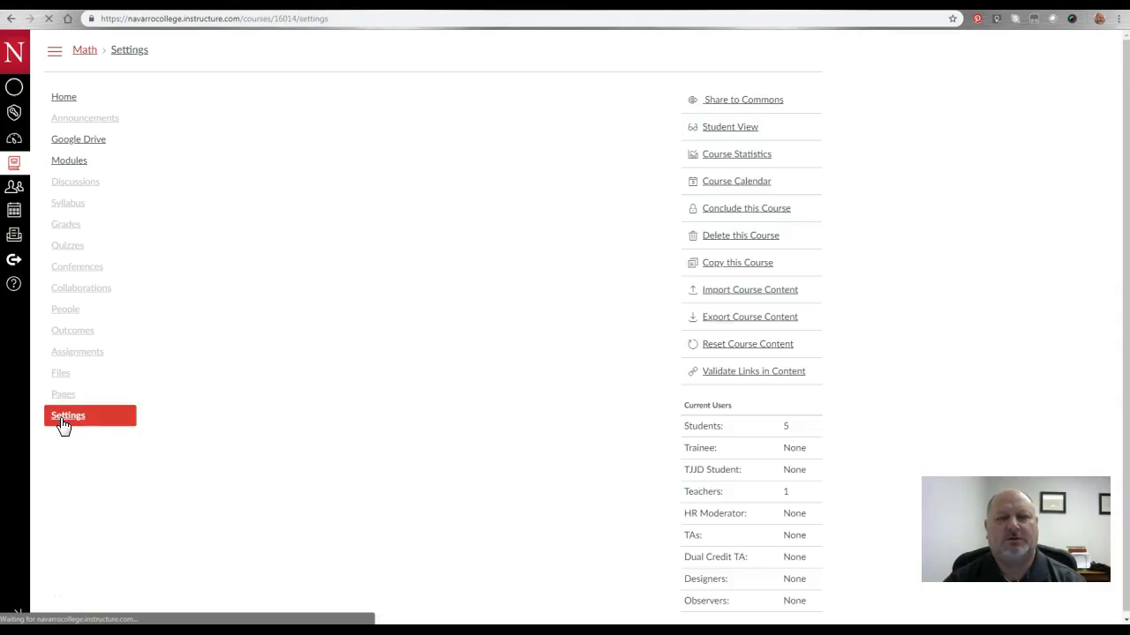
left_click(254, 98)
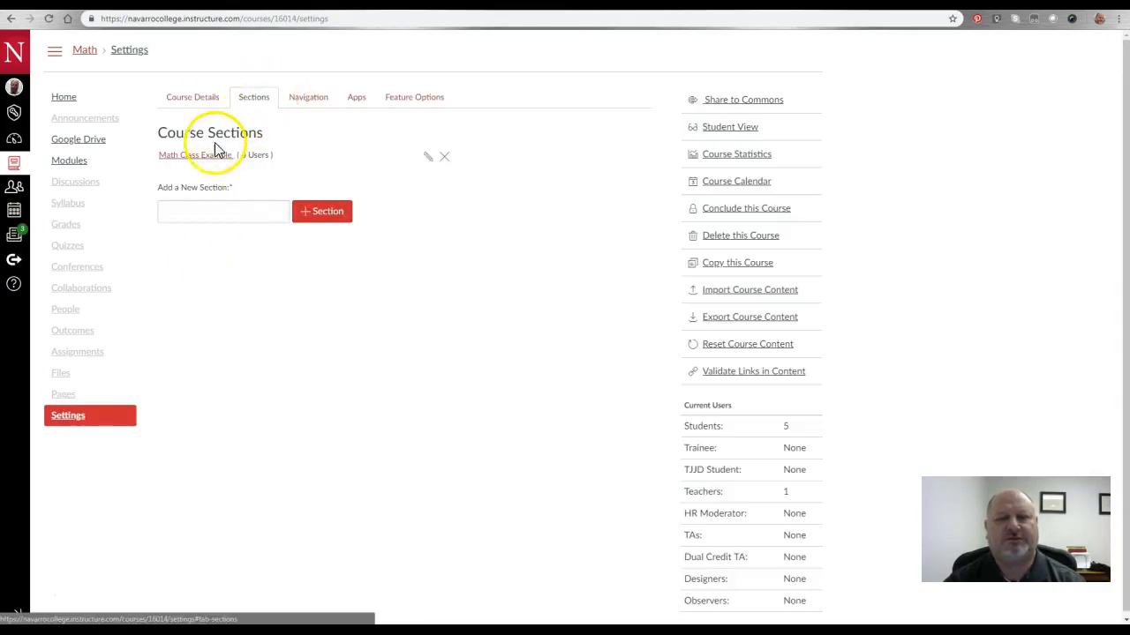
left_click(194, 155)
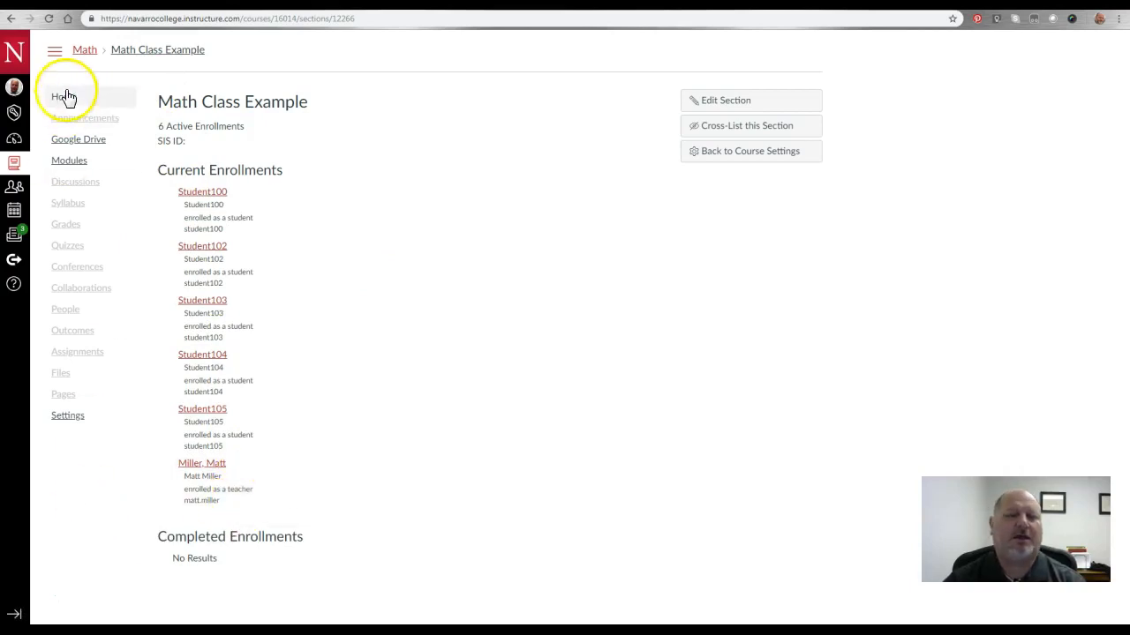
left_click(62, 95)
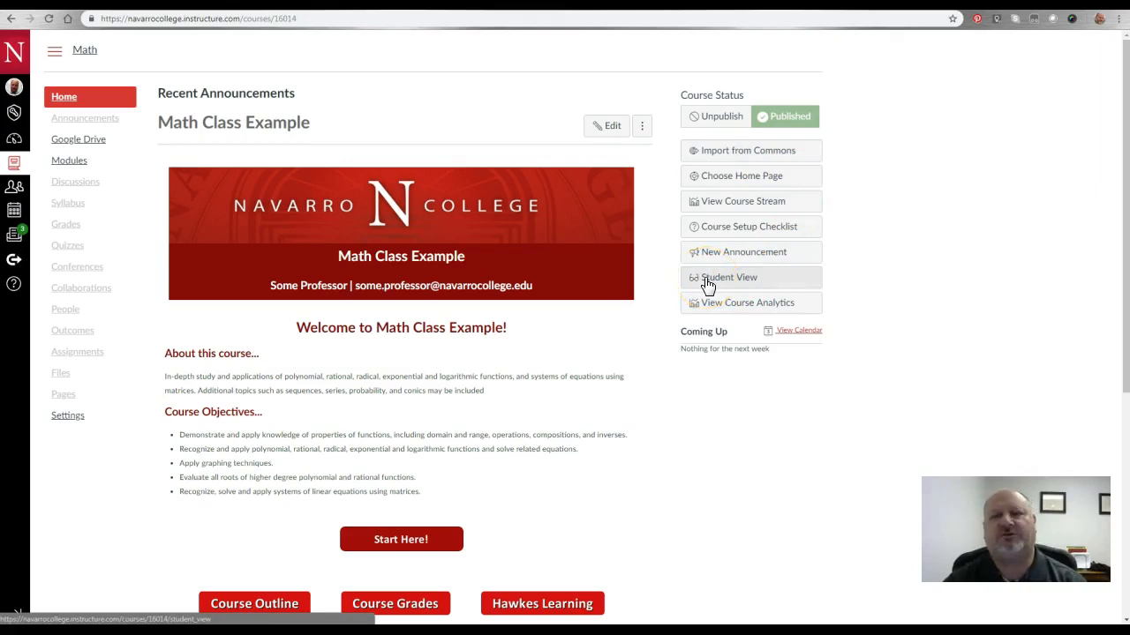
- Enter and leave Student View again, then check the gradebook where Student, Test reappears
left_click(727, 277)
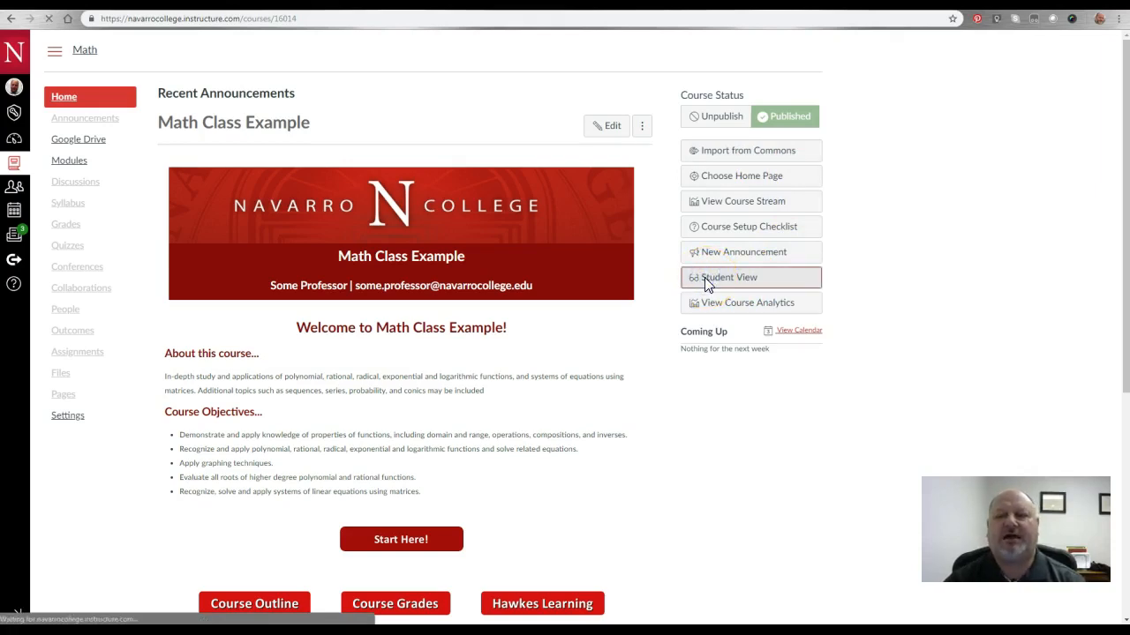
left_click(727, 277)
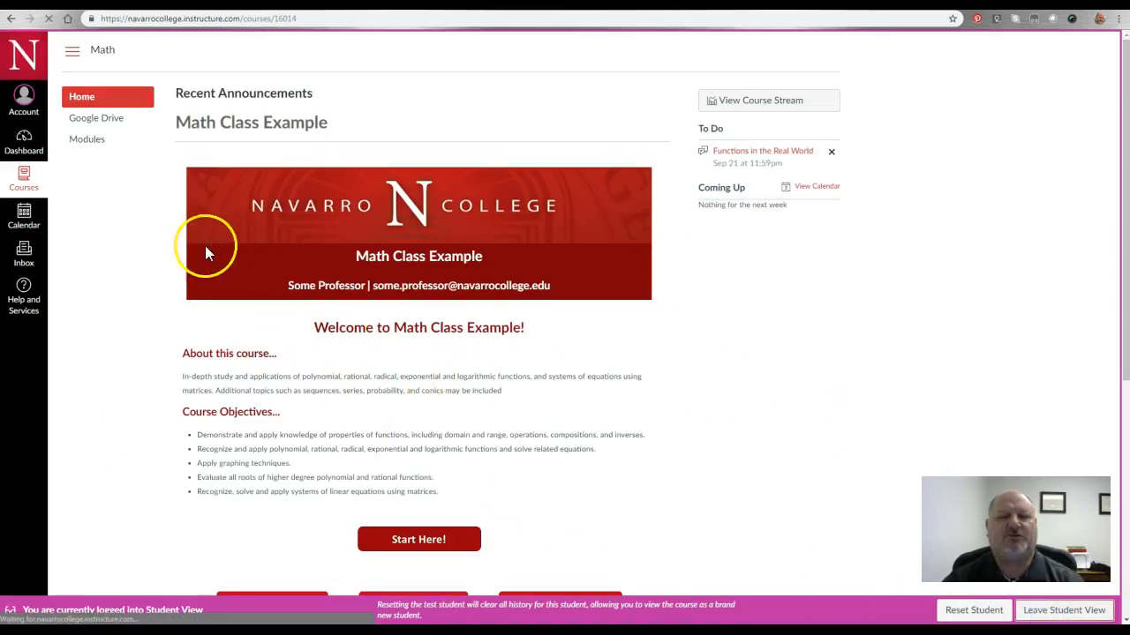
left_click(1062, 611)
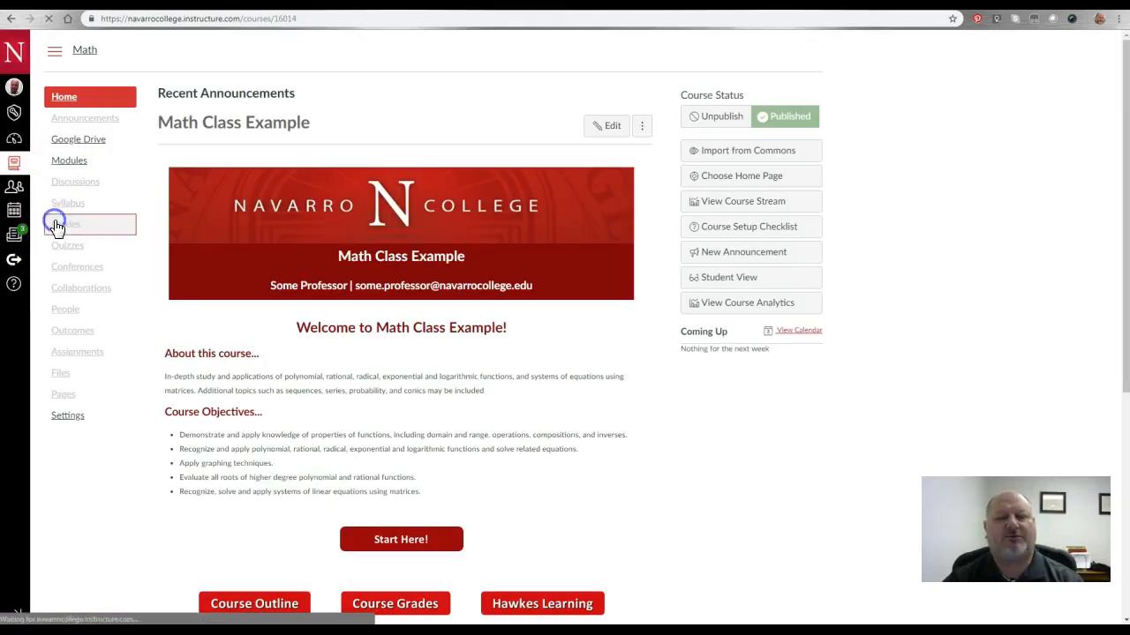
left_click(64, 223)
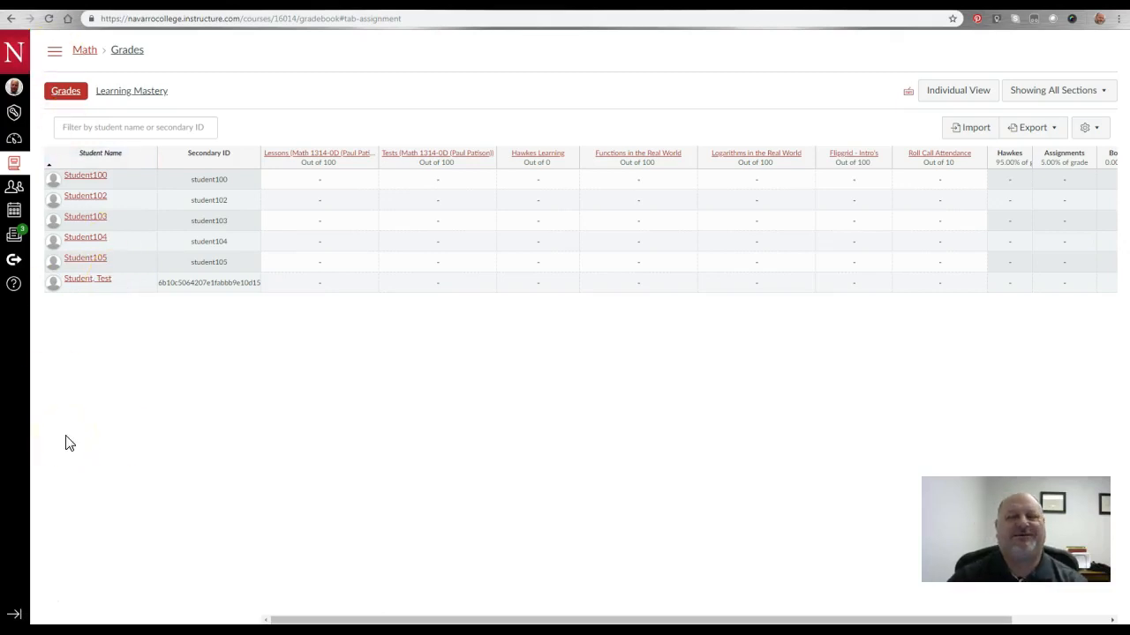
- Go through Settings > Sections > Math Class Example and start removing Student, Test again
left_click(53, 50)
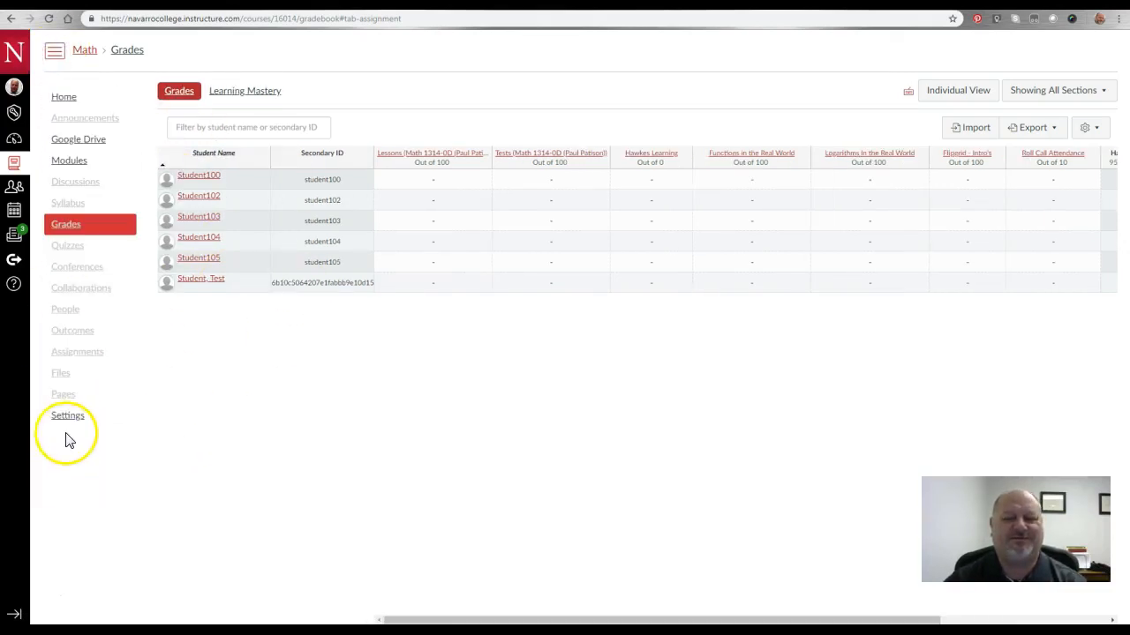
left_click(67, 415)
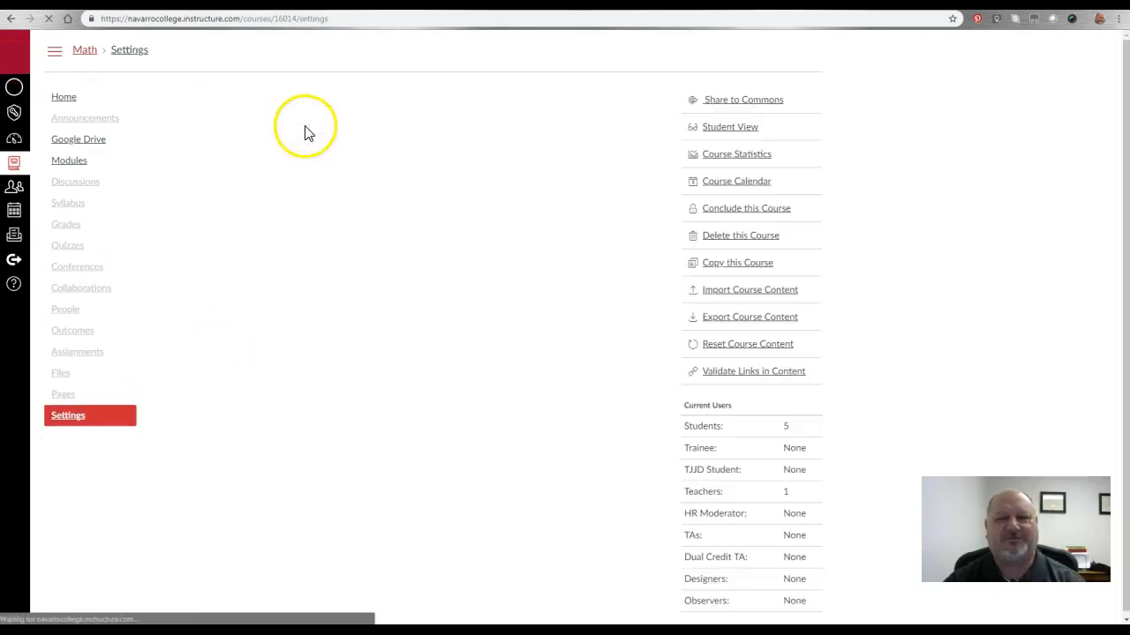
left_click(254, 97)
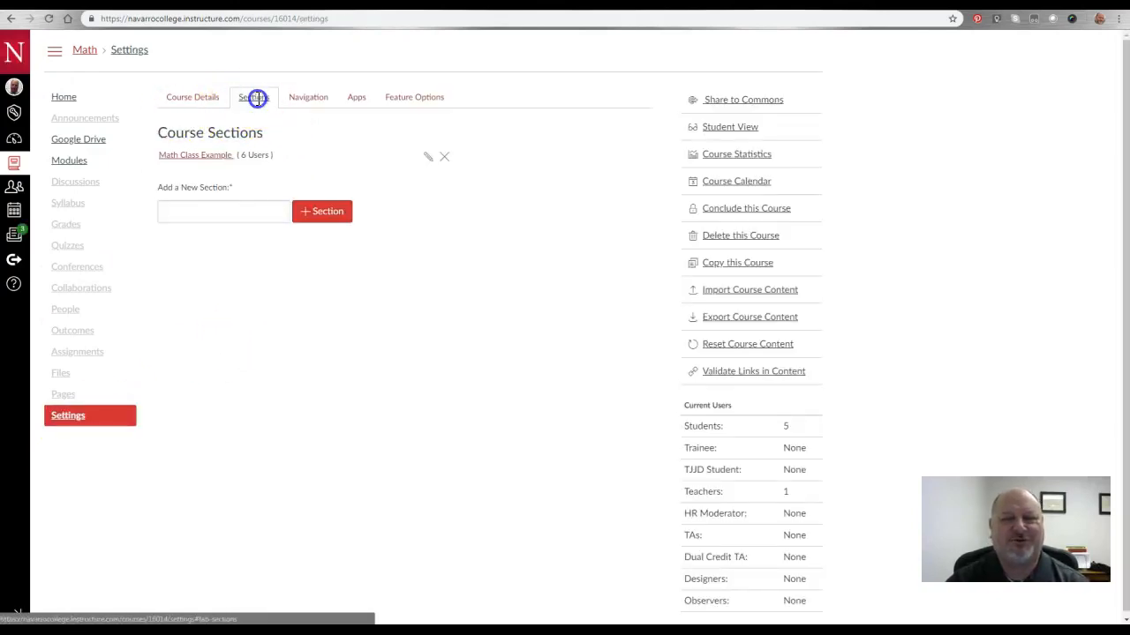
left_click(194, 155)
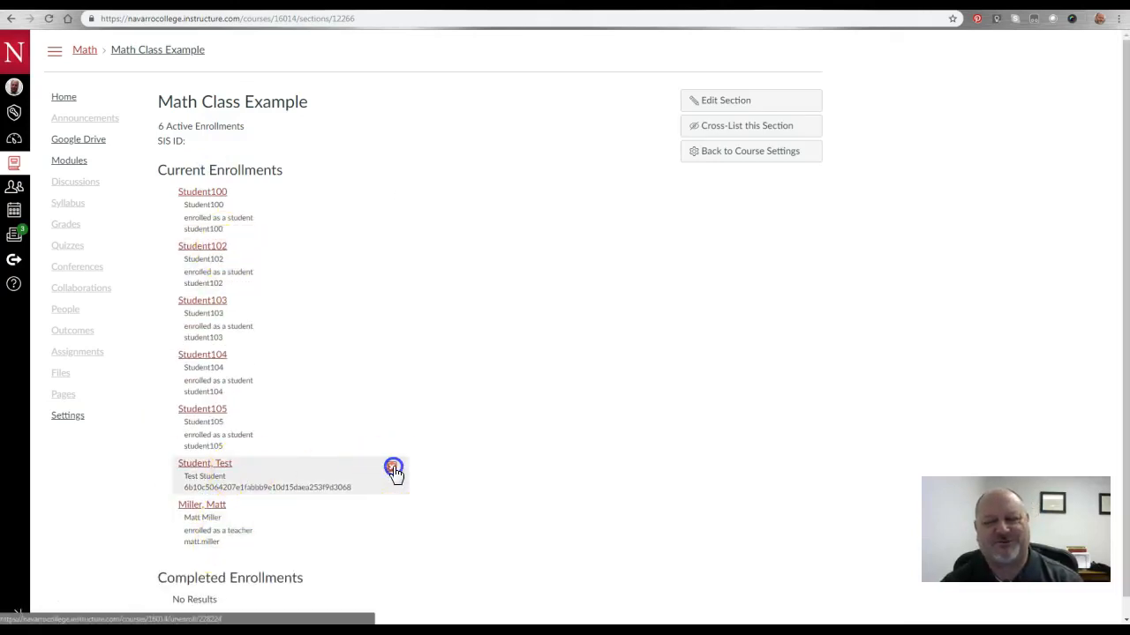
left_click(392, 468)
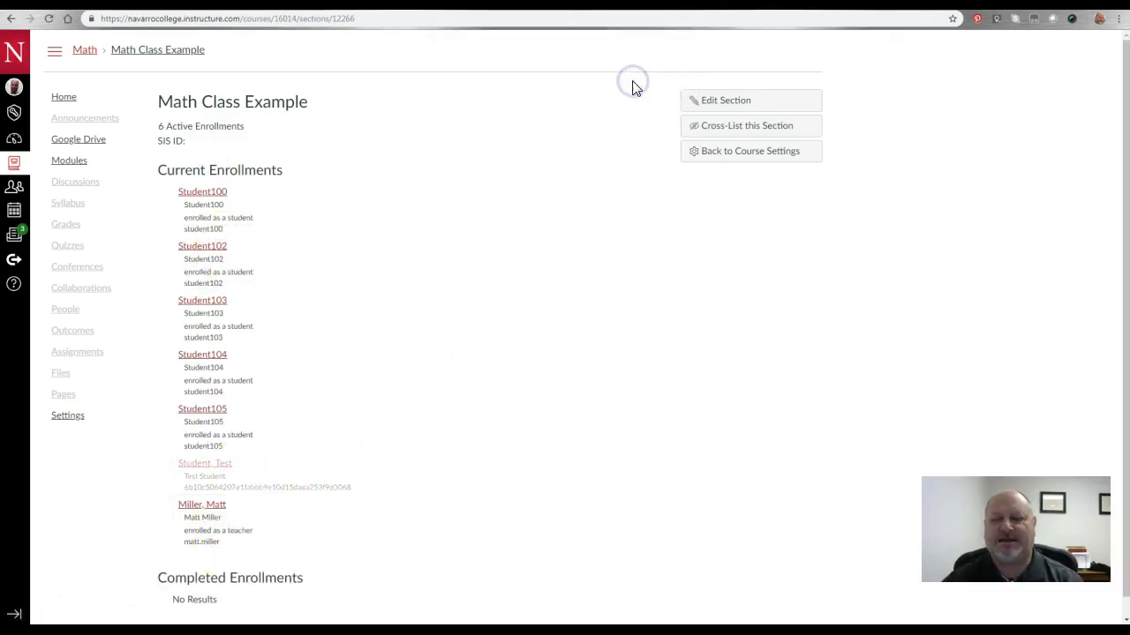